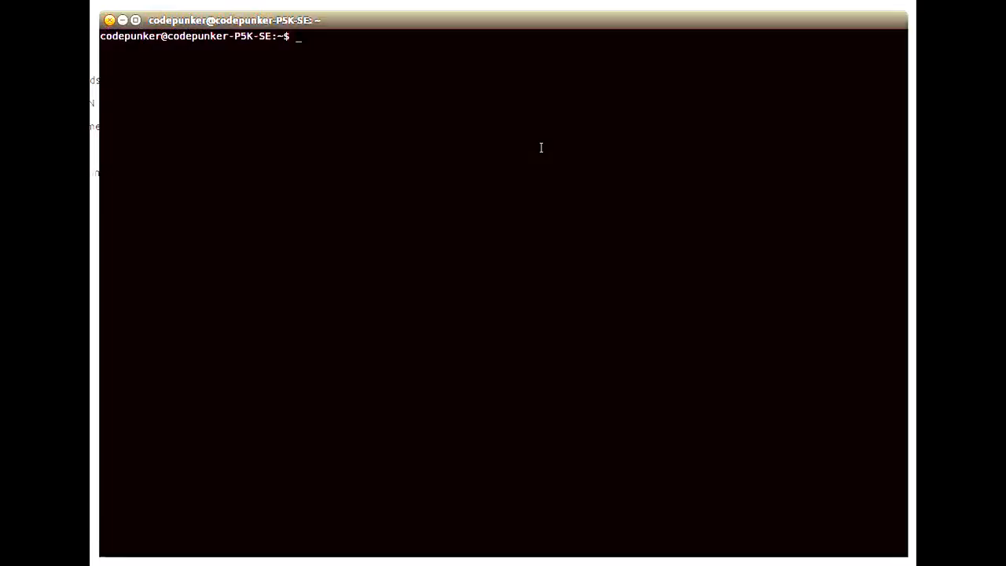
Run df and select /dev/sda1 in the filesystem listing.
text(df)
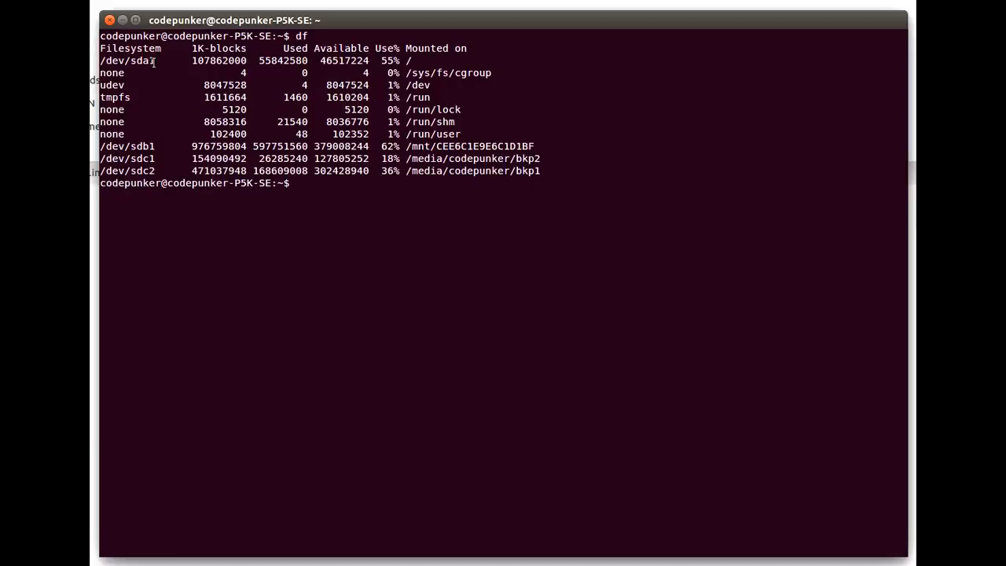
double_click(127, 61)
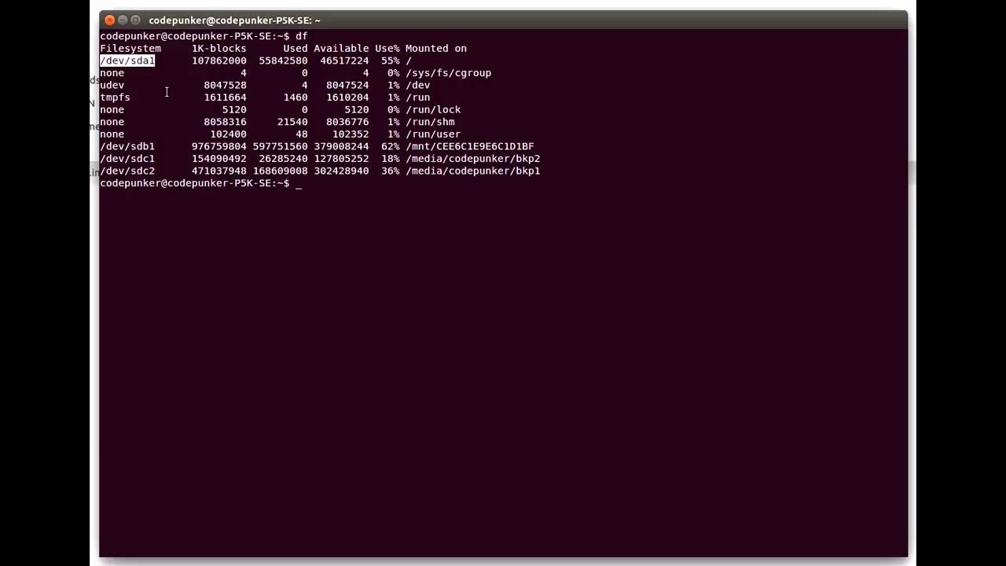
mouse_move(192, 104)
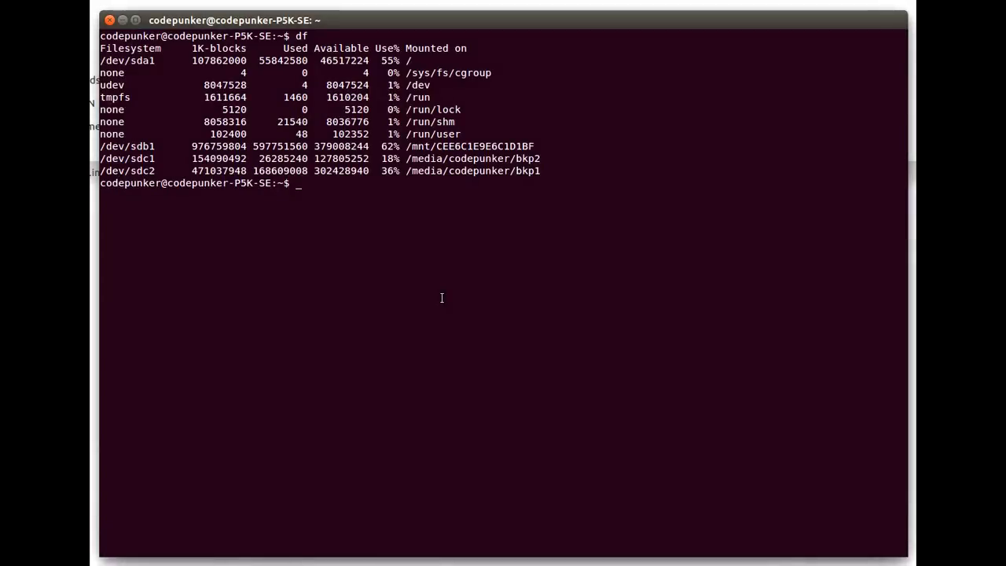
Enter sudo dd if=/dev/sda1 of=/media/codepunker/bkp1/back.img to image the partition.
text(s)
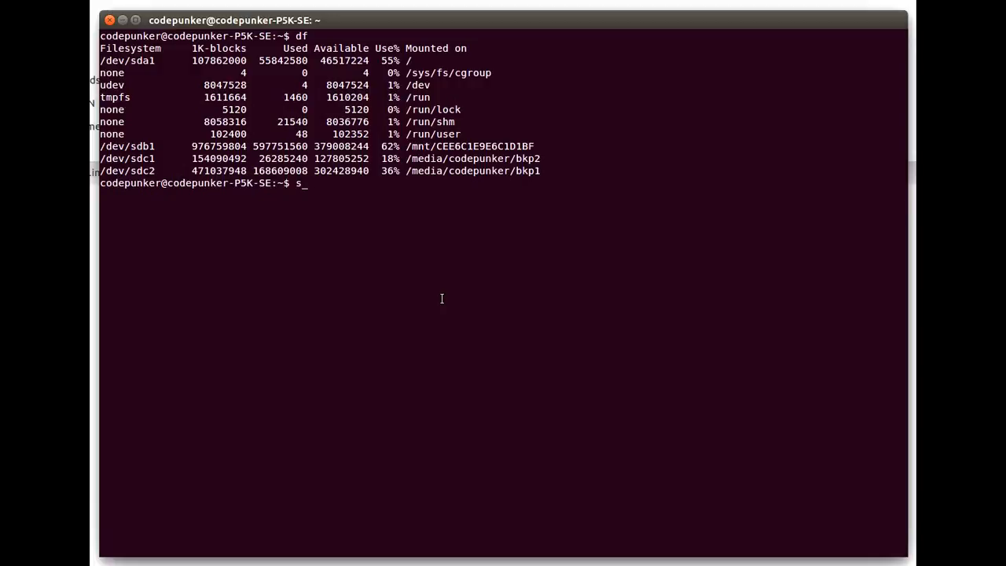
text(udo)
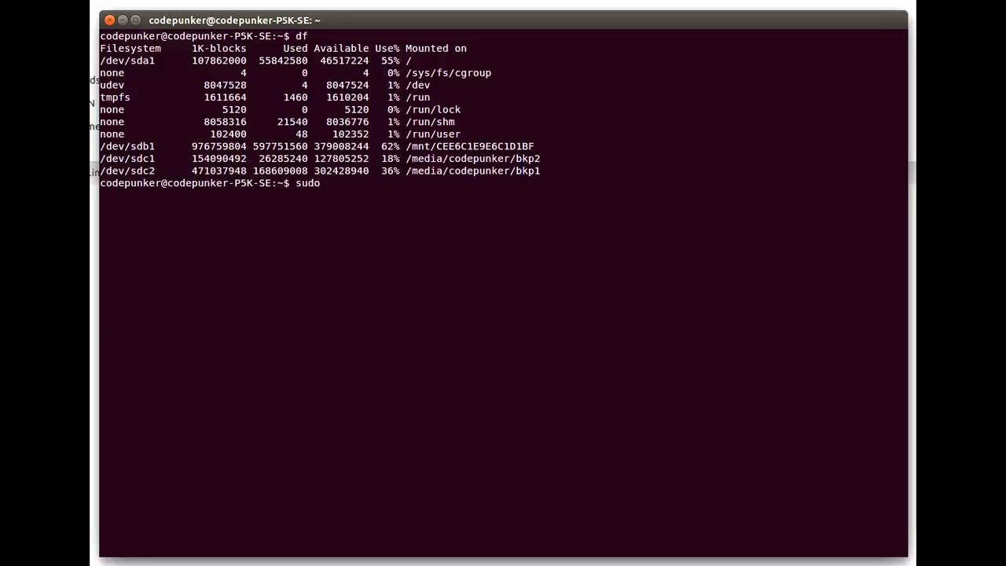
text(dd if)
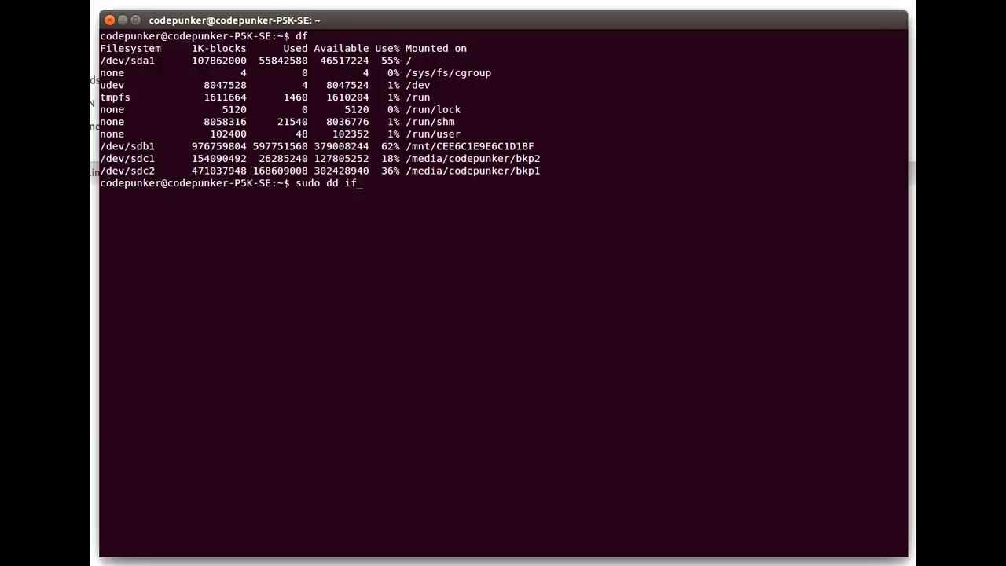
text(=)
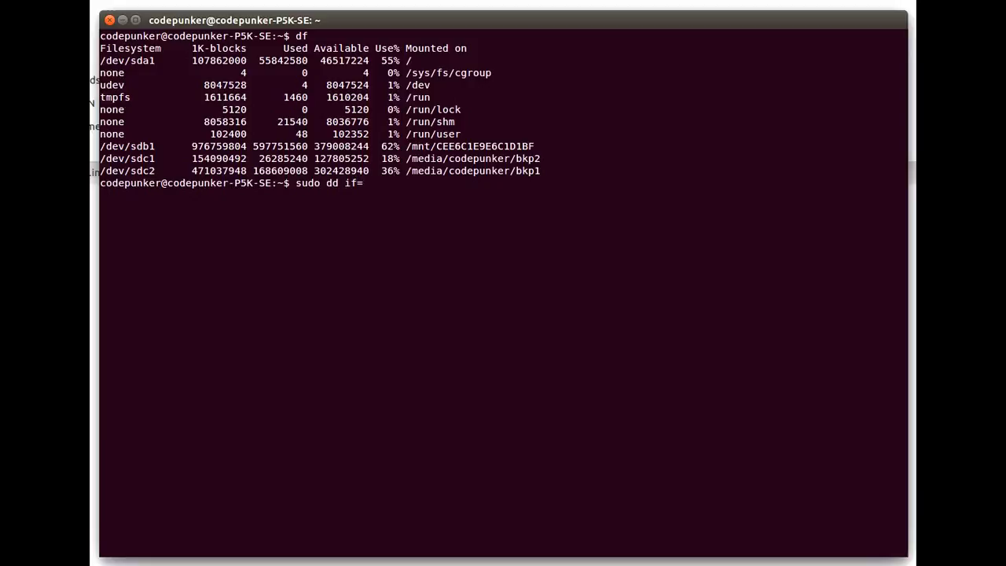
text(/dev/)
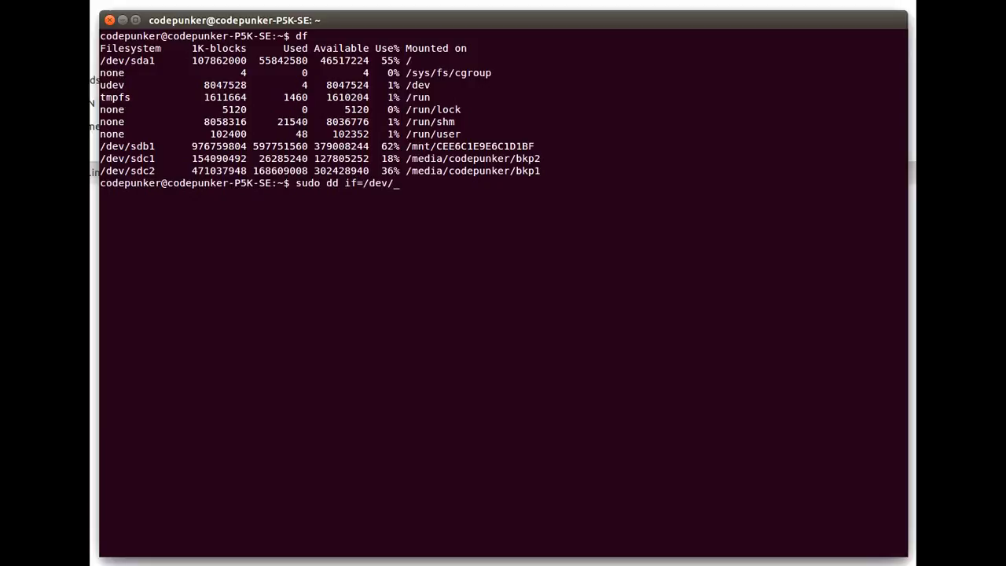
text(sda1 o)
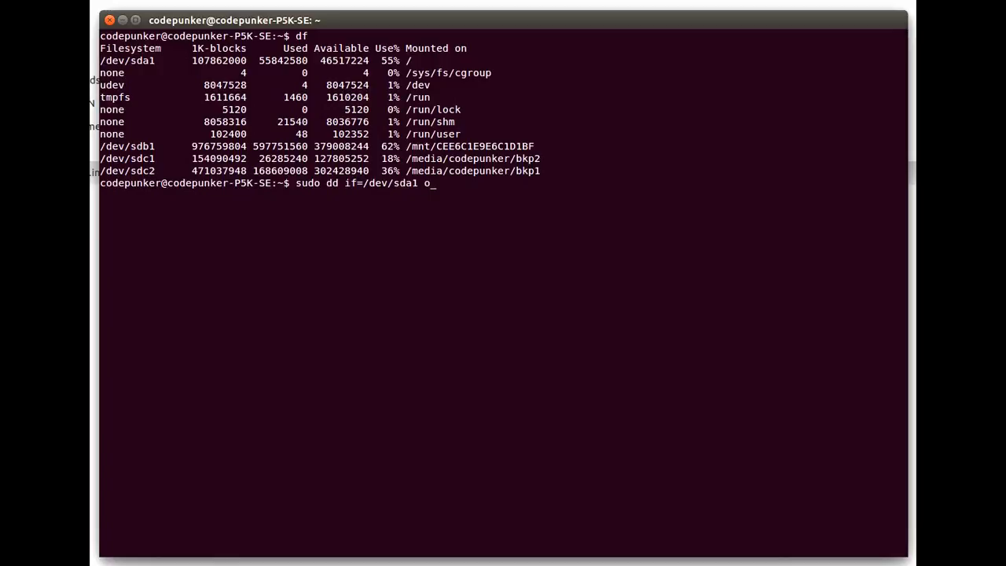
text(f=)
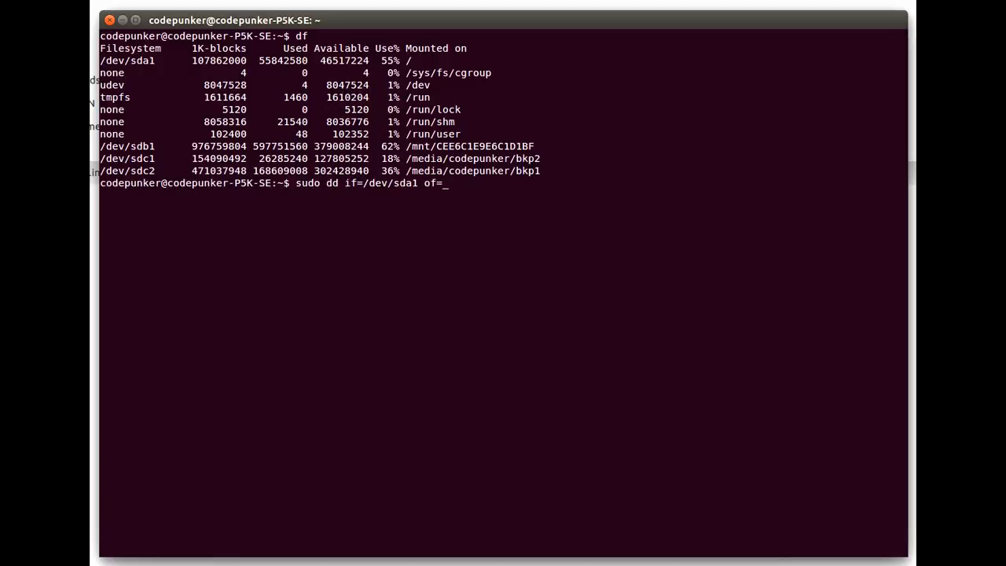
text(/media/codepunker/)
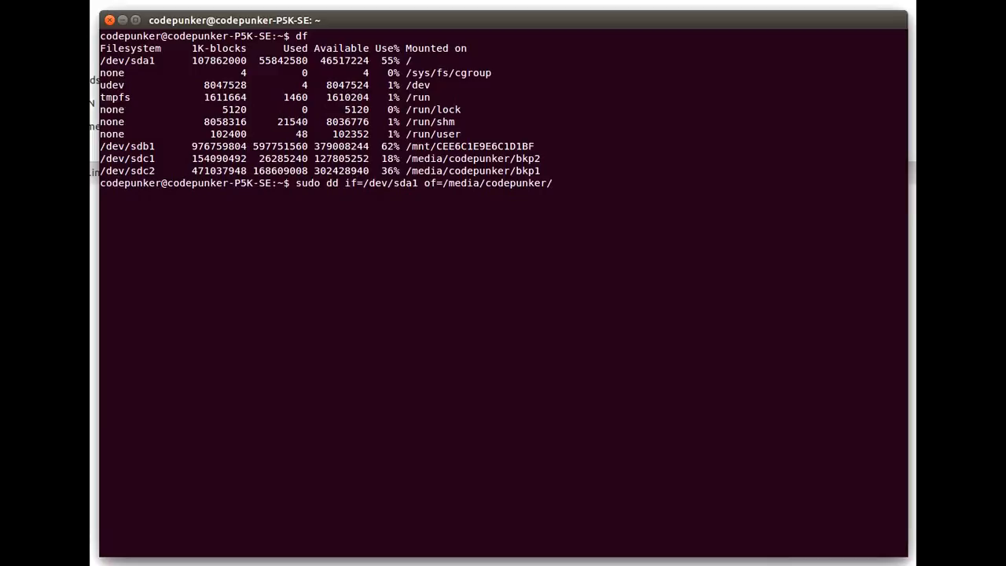
text(bkp1/)
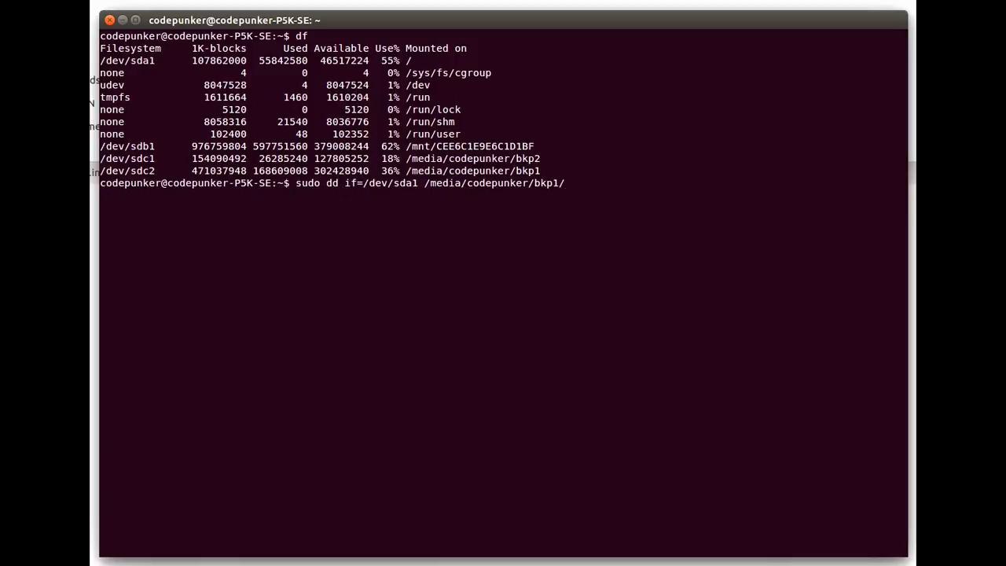
text(back.)
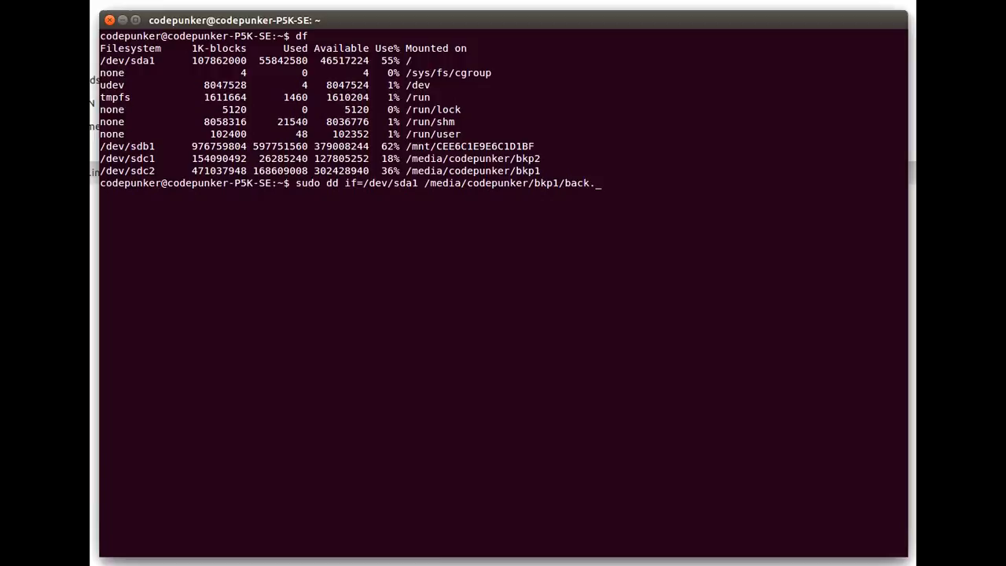
text(img)
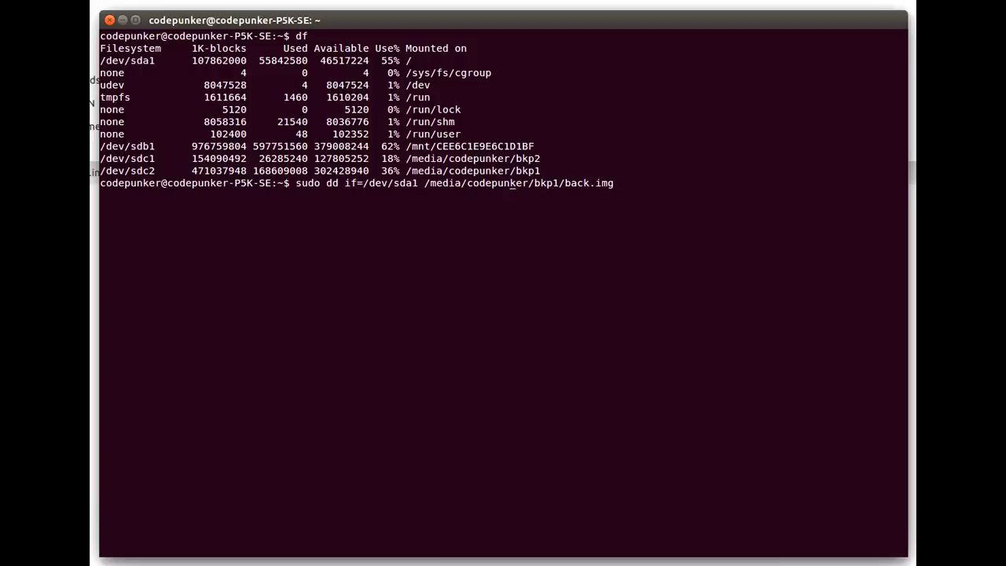
text(of=)
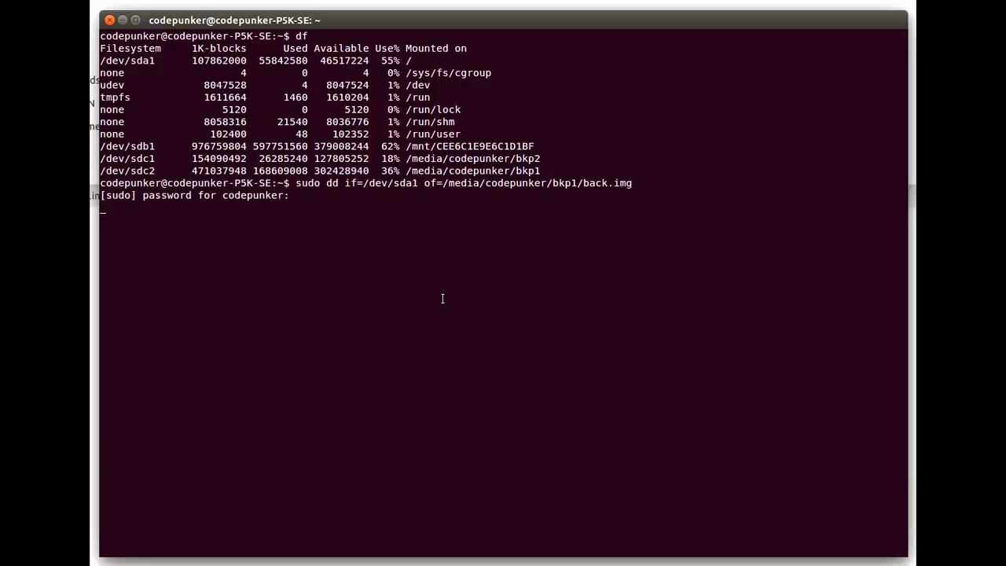
mouse_move(417, 317)
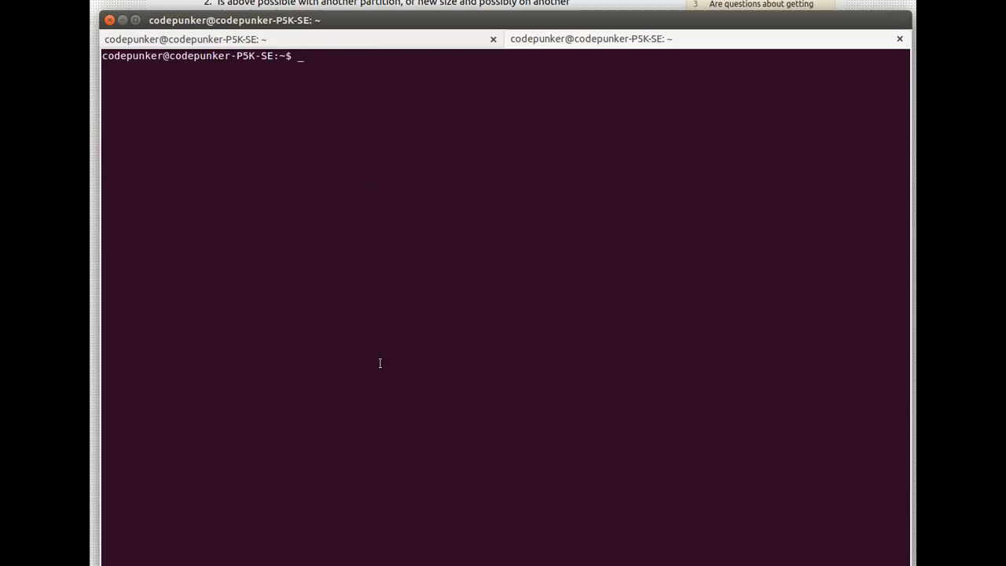
Type the restore command sudo dd if=bak.img of=/dev/sda1 without running it.
text(sudo dd if=dump.img of=/dev/sda1)
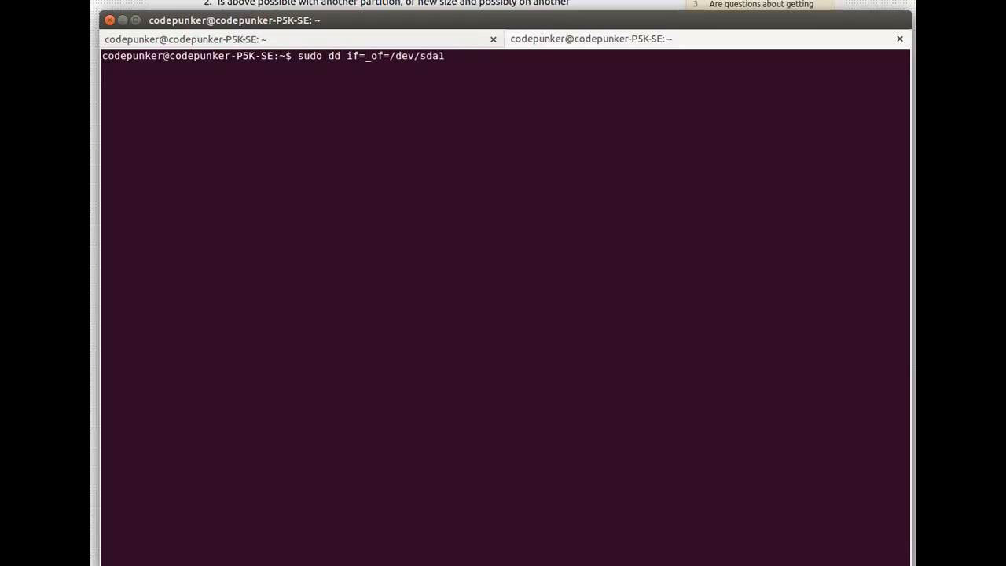
text(bak.img)
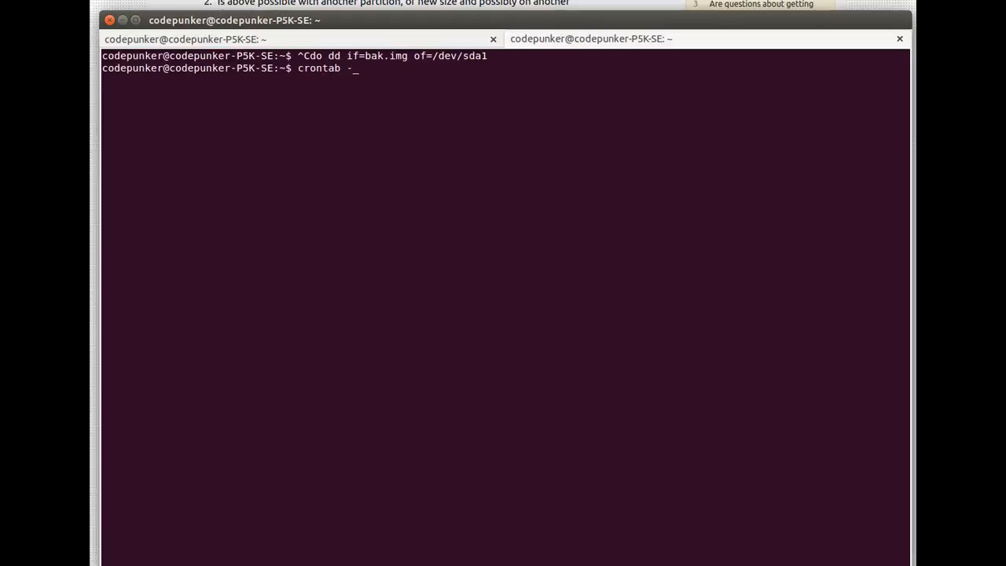
Run crontab -e and choose option 2, /bin/nano, as the editor.
text(b)
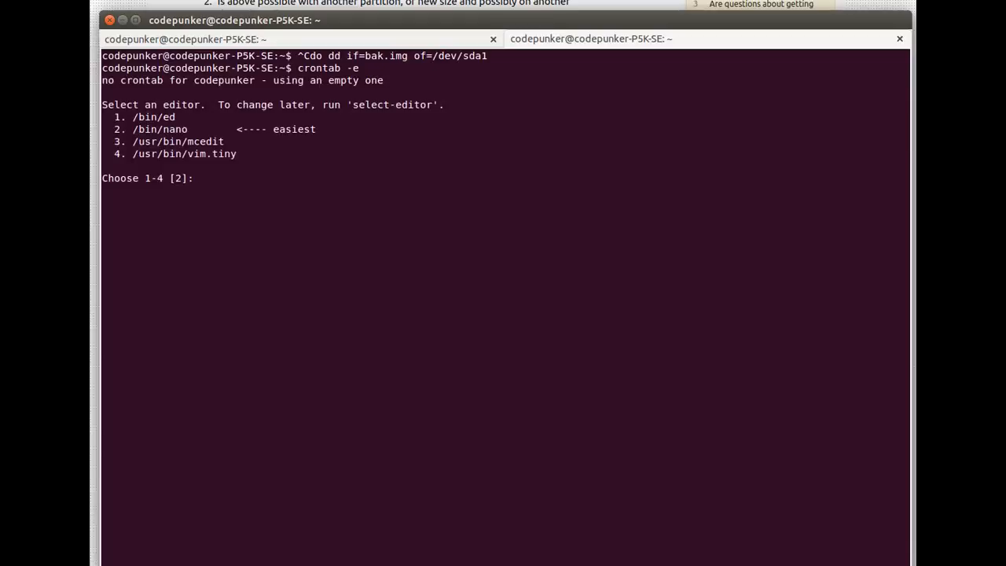
text(2)
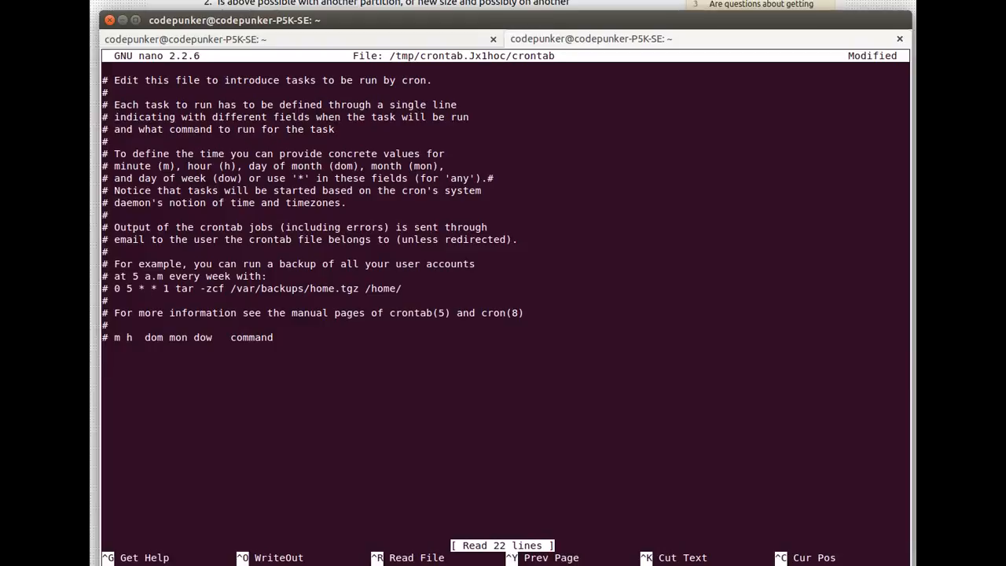
text(@)
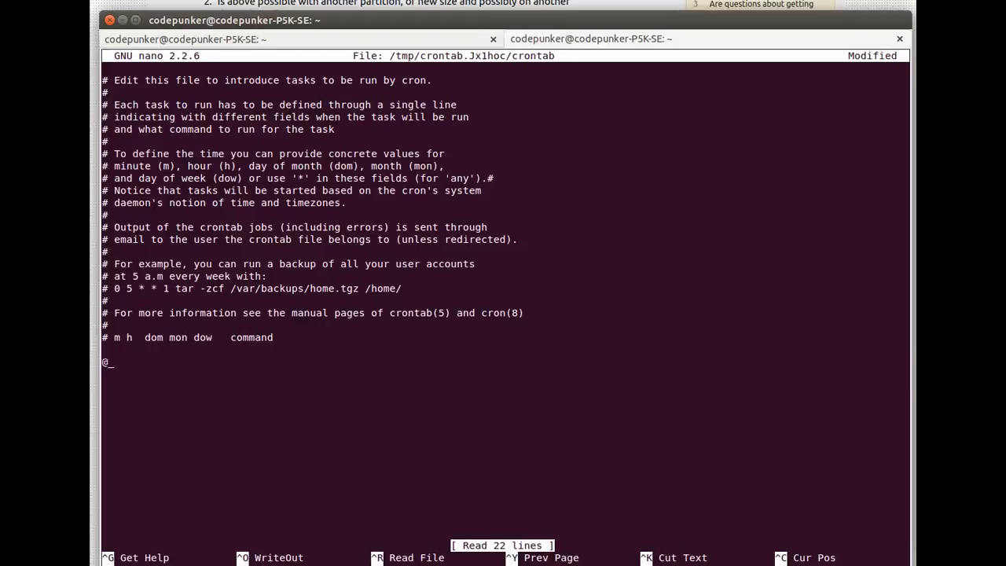
text(daily)
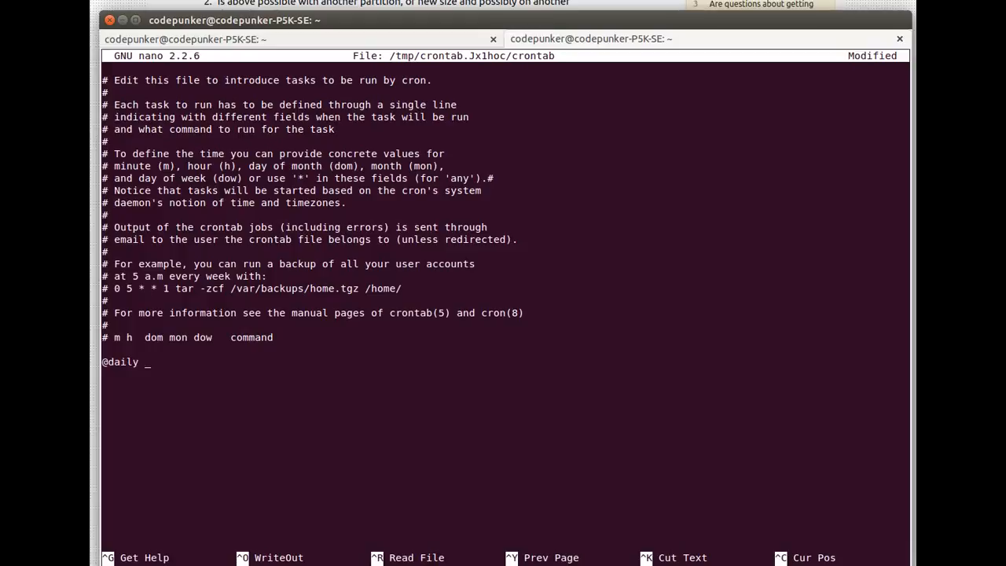
text(dd)
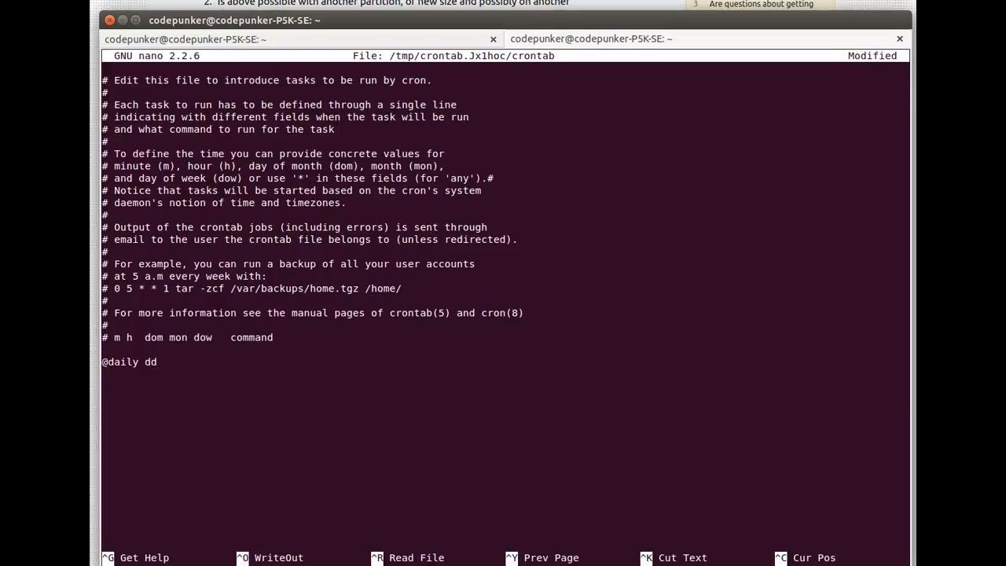
text(....)
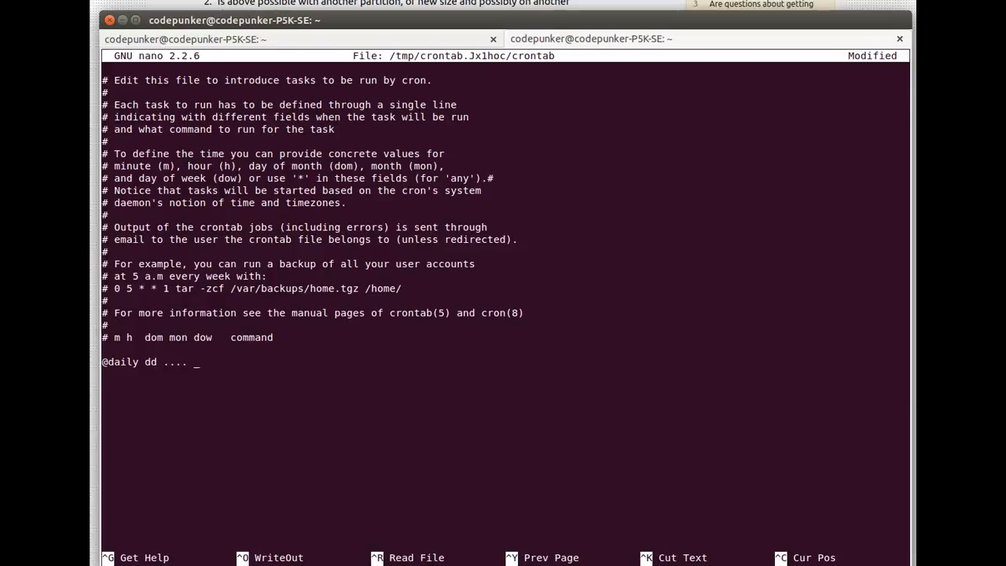